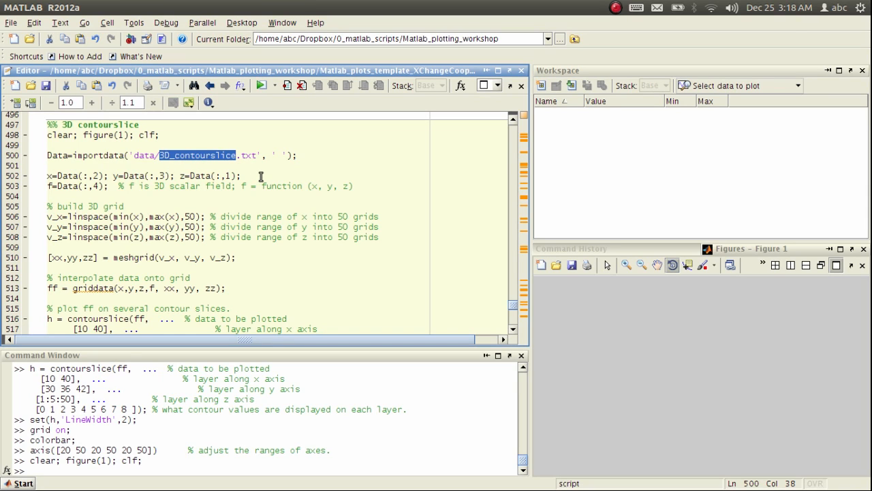
mouse_move(271, 198)
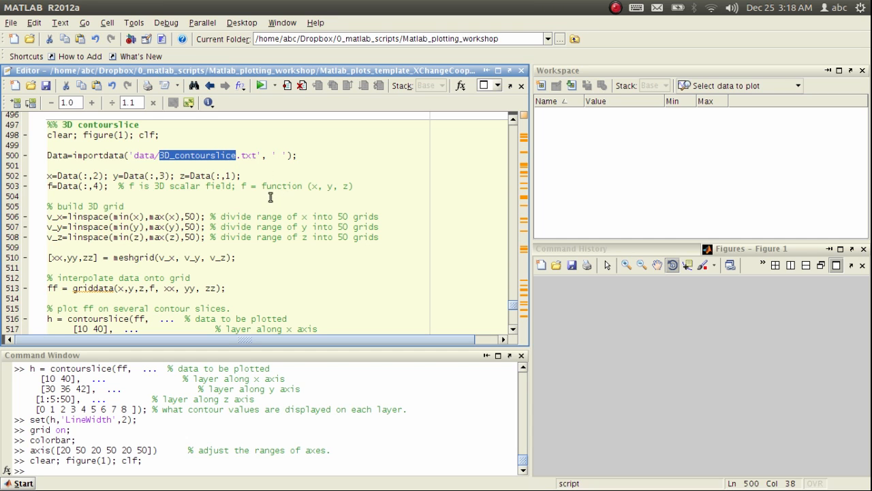
Highlight part of the f function comment and bring the data file window forward.
double_click(243, 186)
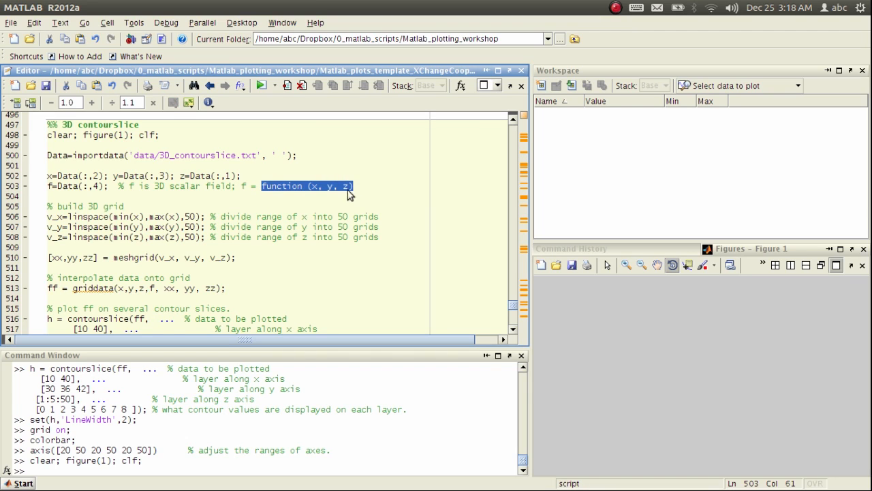
mouse_move(314, 192)
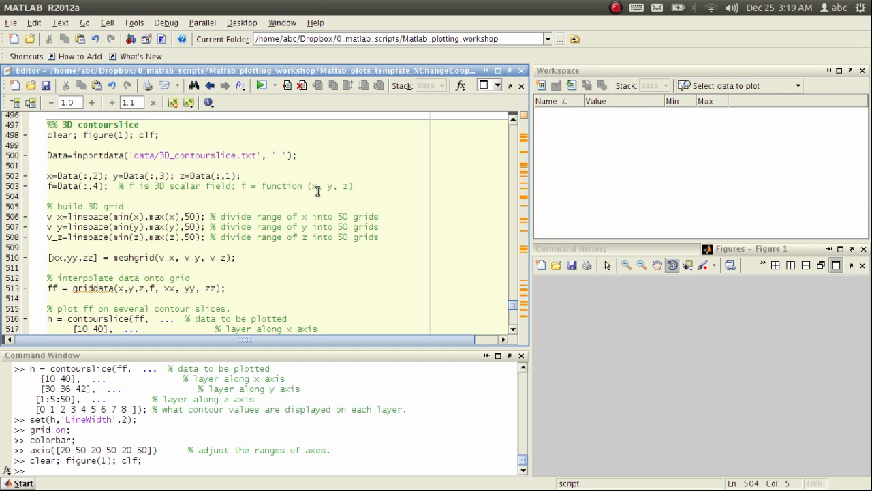
mouse_move(240, 187)
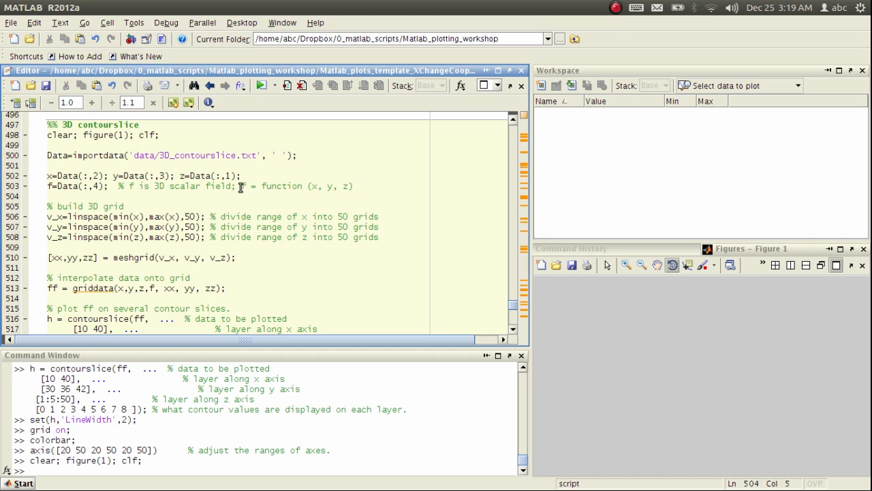
mouse_move(377, 188)
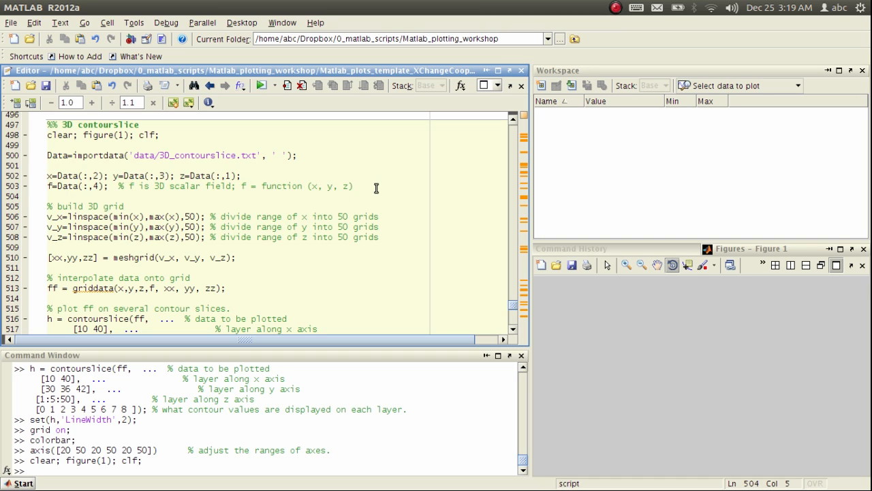
mouse_move(345, 186)
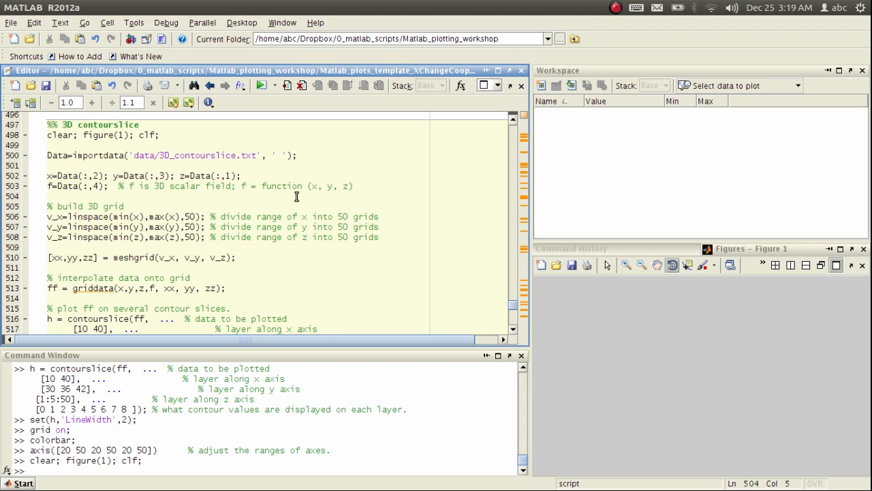
left_click(147, 155)
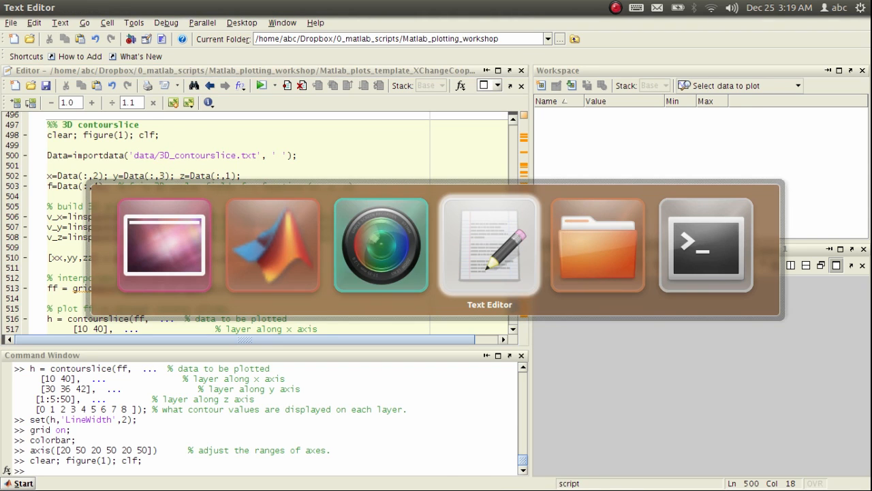
left_click(490, 245)
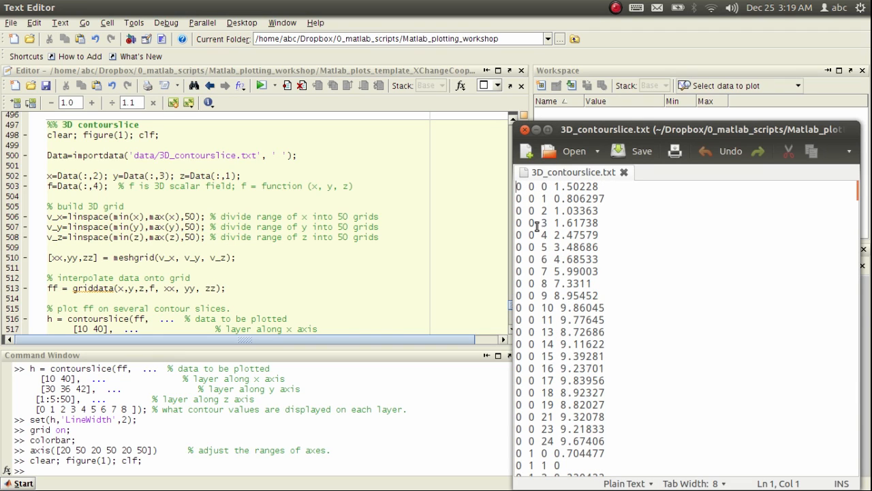
mouse_move(543, 246)
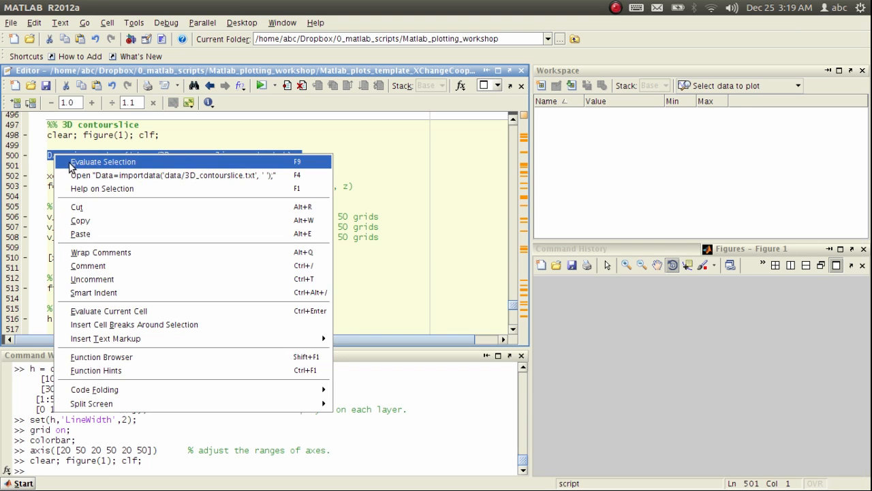
Evaluate the importdata line to create the 10200×4 Data array, then highlight importdata and Data.
left_click(103, 161)
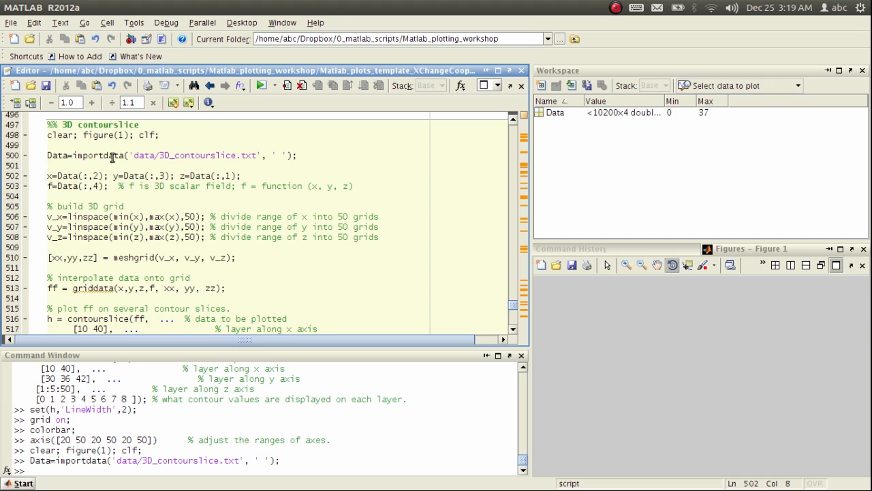
double_click(102, 155)
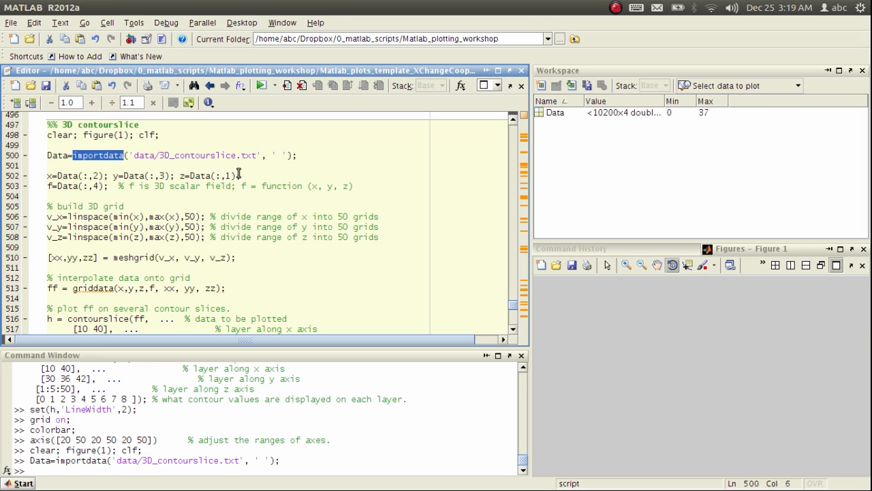
mouse_move(242, 169)
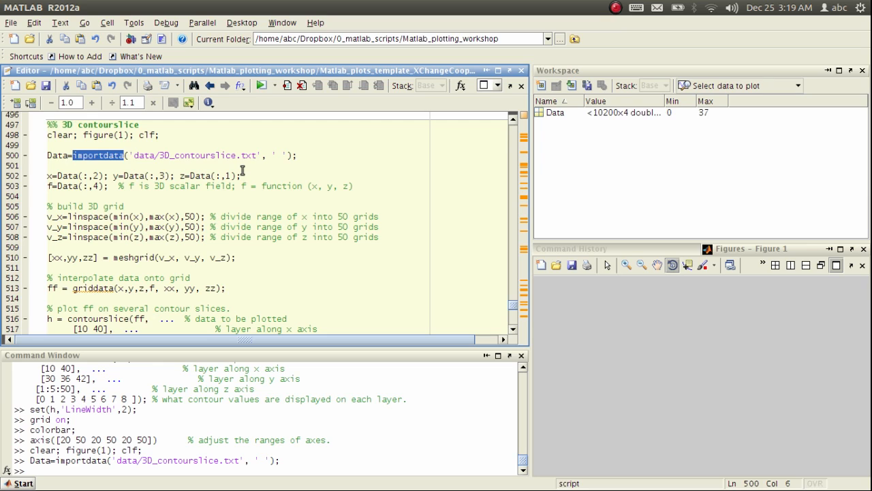
left_click(66, 155)
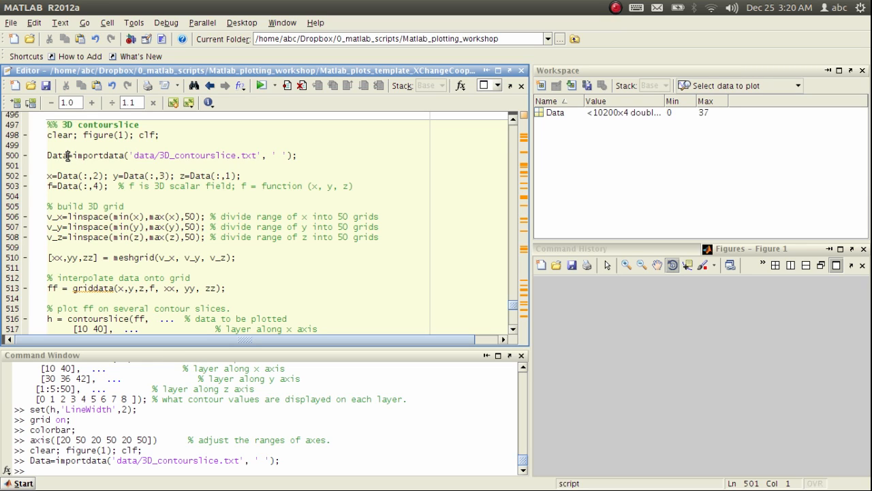
double_click(56, 155)
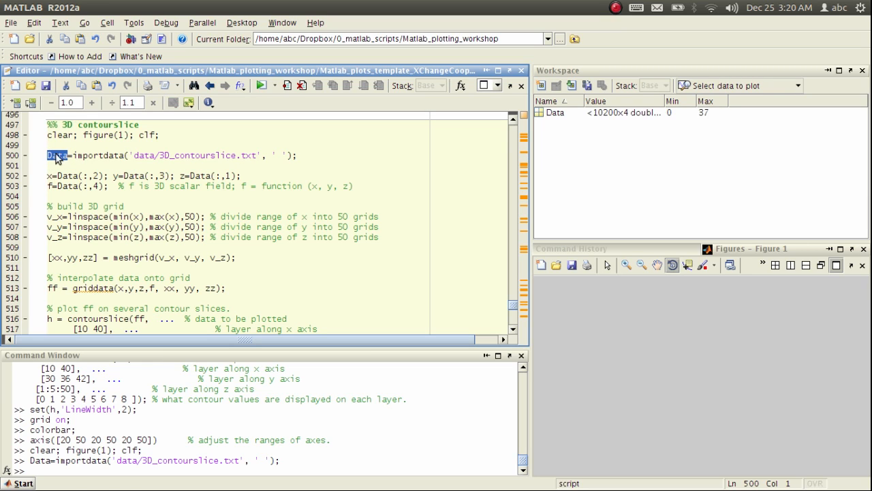
double_click(58, 156)
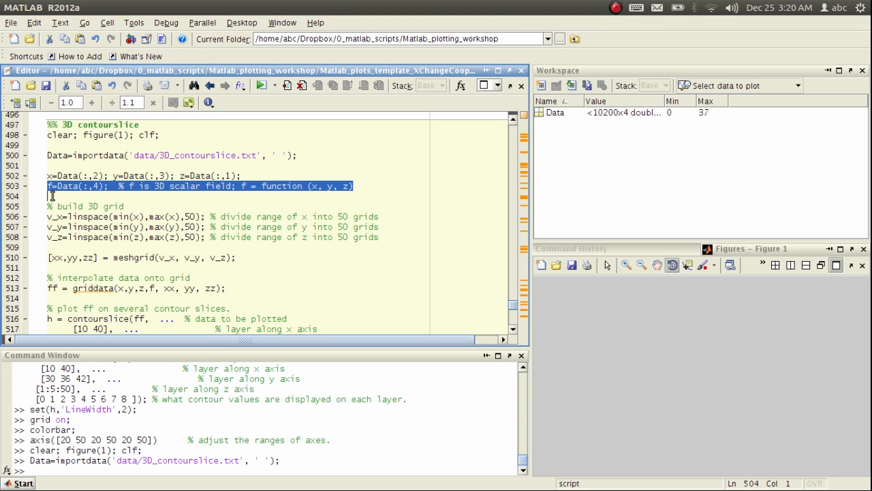
Evaluate linspace lines 506–508, which fail on undefined 'x', and highlight the 50 argument.
scroll("down", 3)
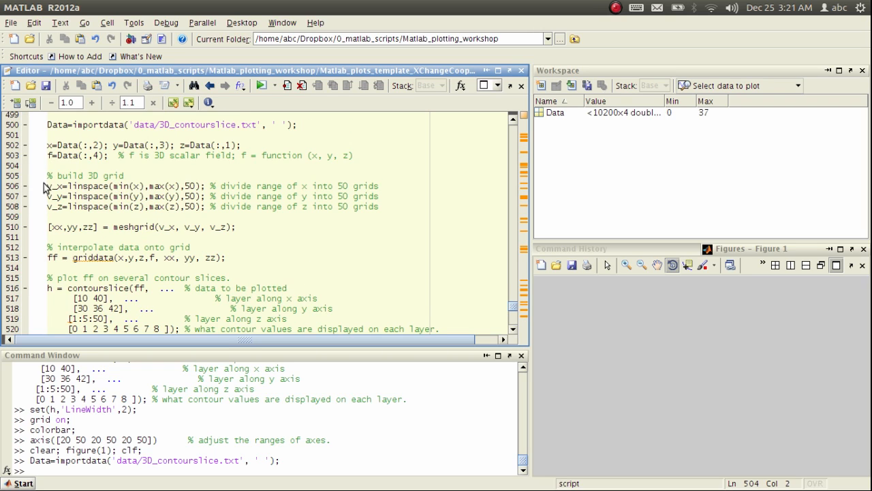
left_click(88, 196)
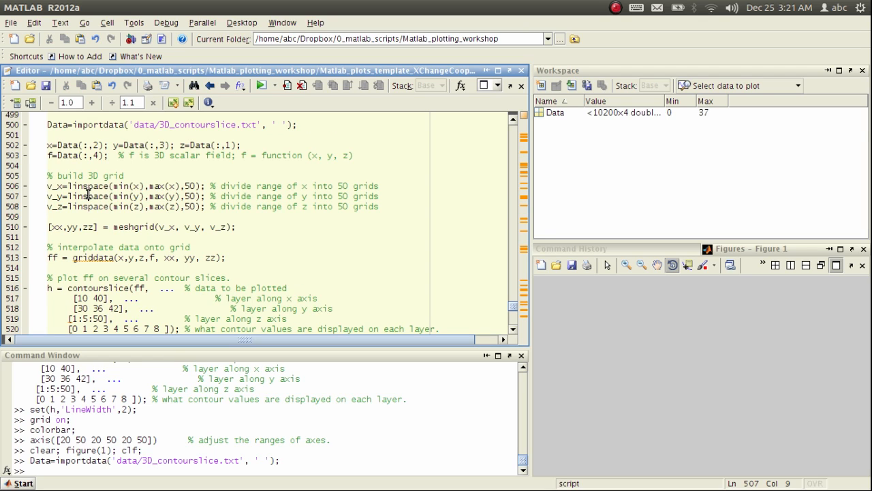
mouse_move(45, 189)
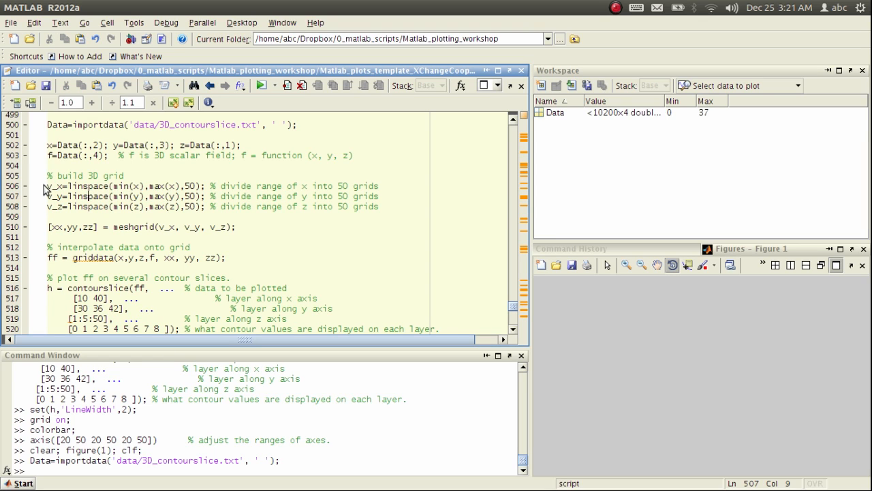
left_click_drag(44, 186, 44, 211)
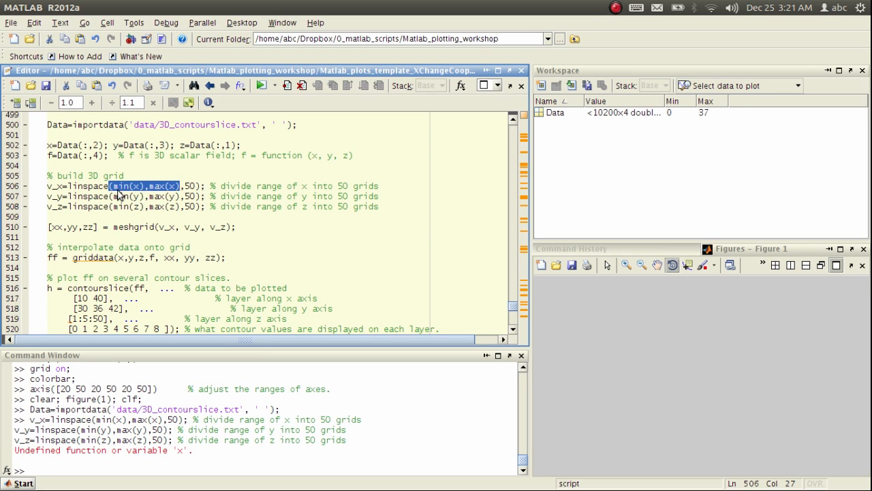
mouse_move(180, 194)
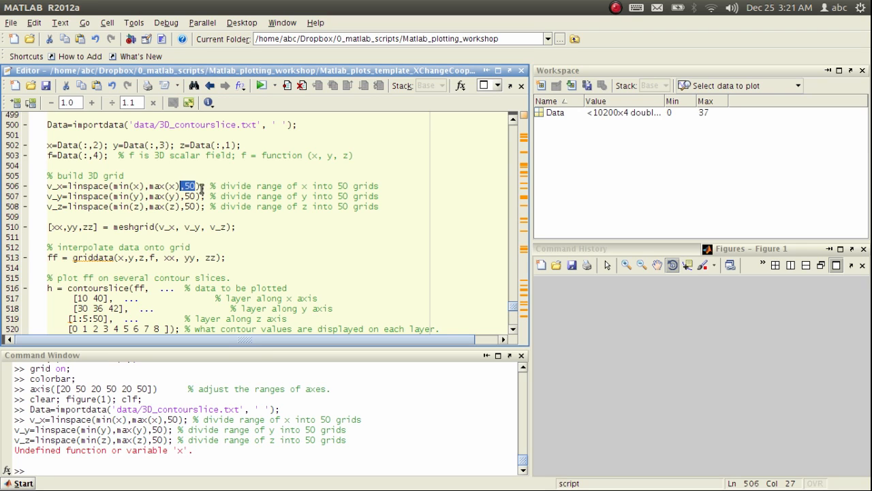
double_click(102, 186)
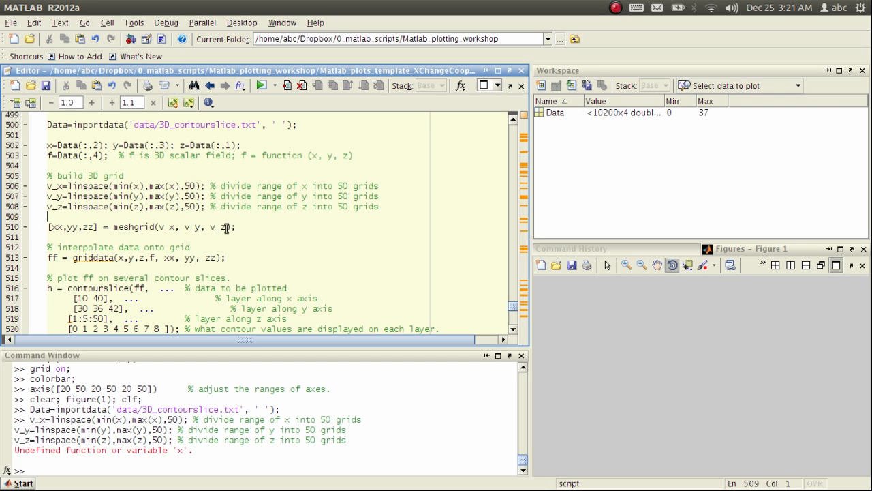
Evaluate the 'build 3D grid' lines to create v_x, v_y, v_z and 50×50×50 xx, yy, zz.
double_click(132, 227)
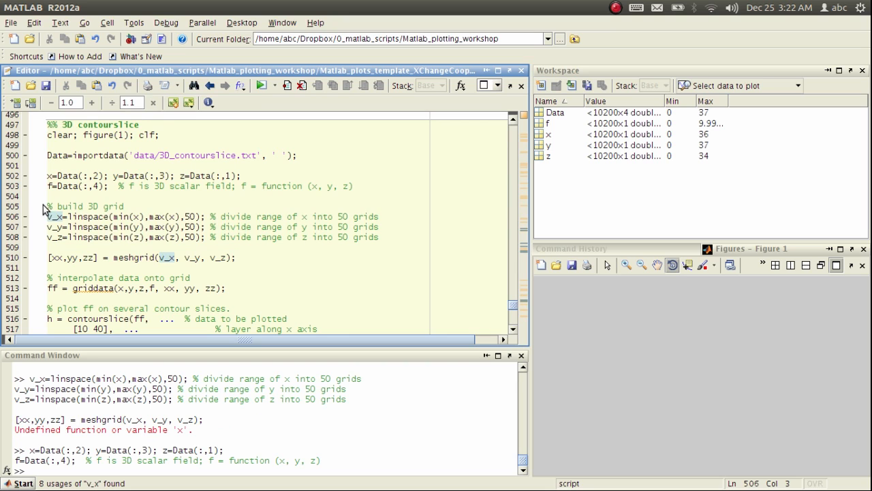
left_click_drag(43, 206, 43, 246)
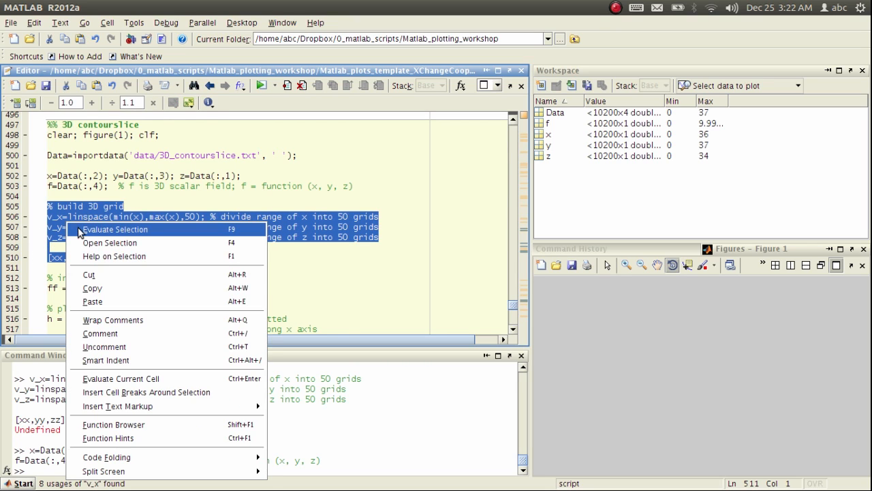
left_click(115, 229)
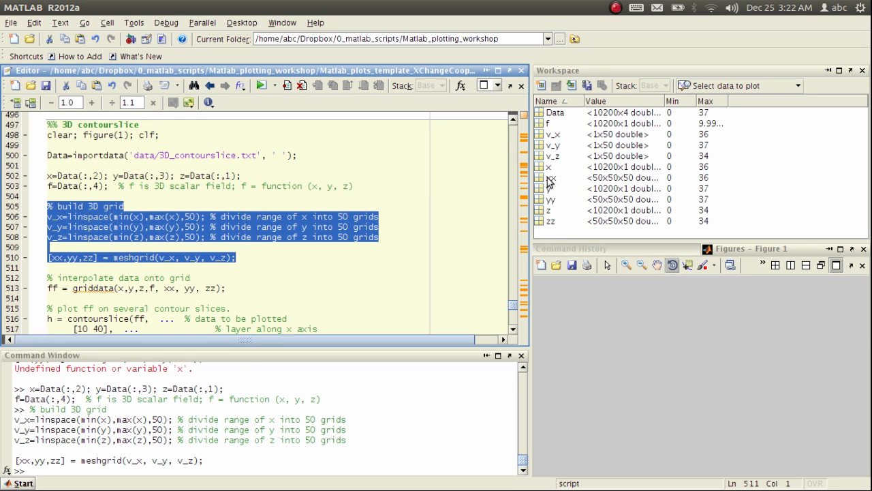
left_click(550, 220)
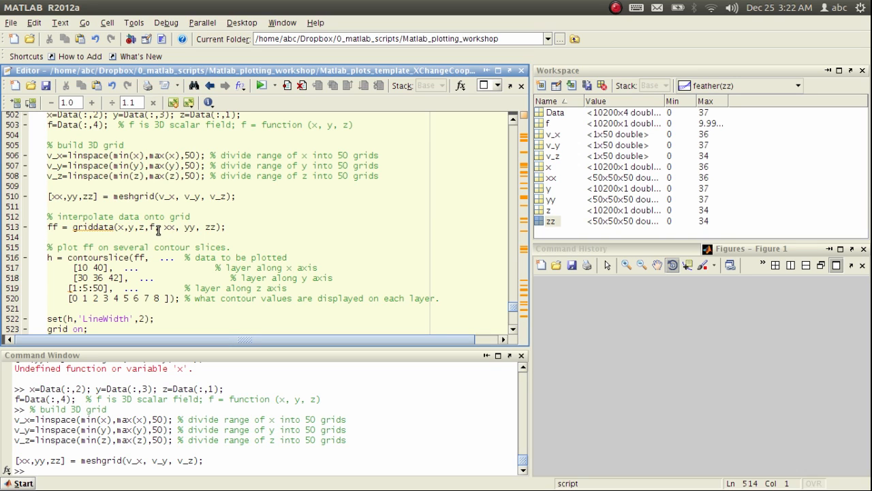
Highlight the griddata line's f argument, griddata function name and ff output variable.
double_click(170, 227)
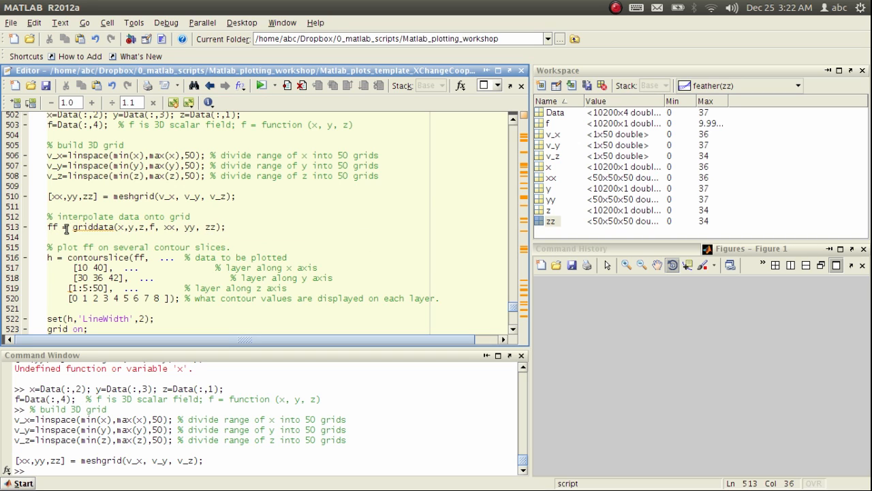
double_click(92, 227)
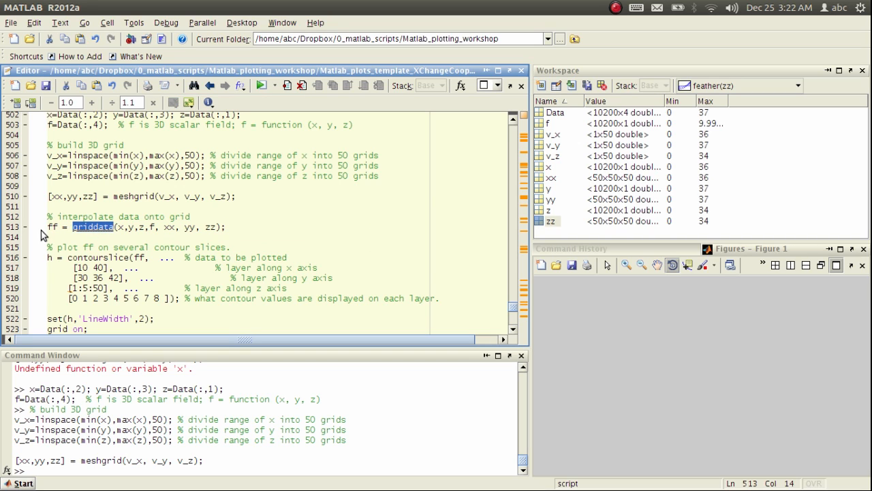
left_click(62, 226)
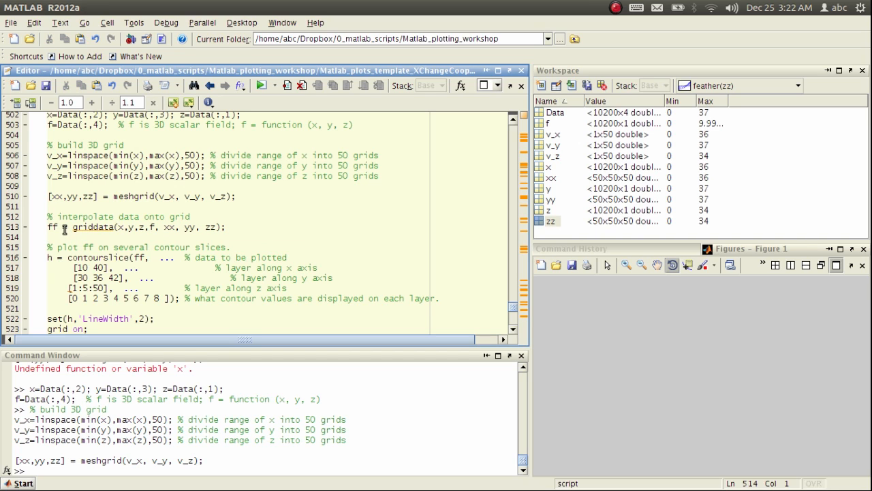
double_click(50, 226)
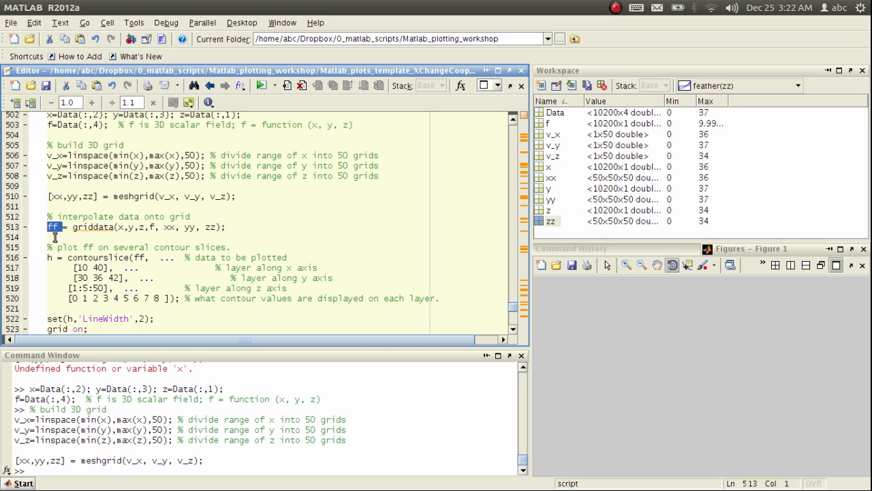
mouse_move(56, 233)
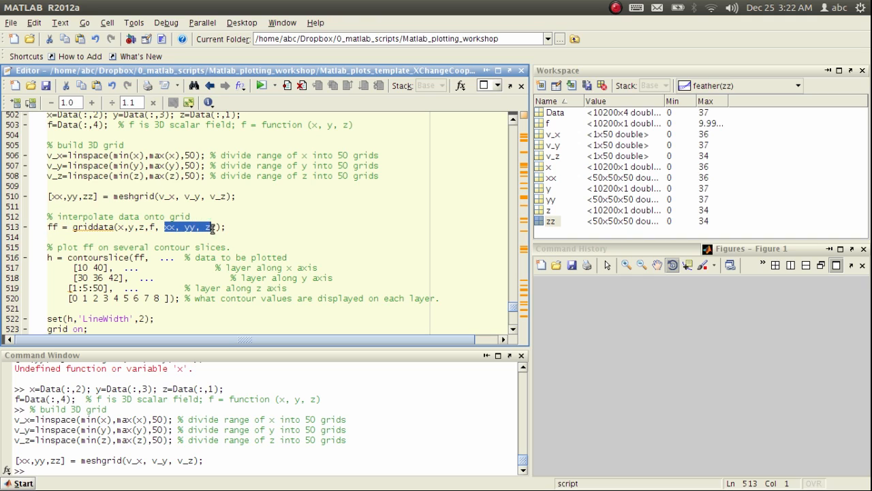
Evaluate the whole griddata line, adding the 50×50×50 ff array.
triple_click(122, 226)
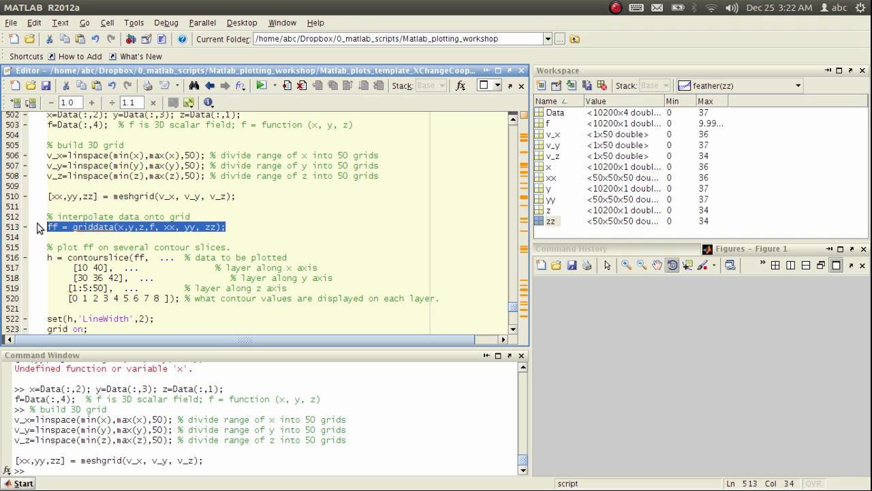
right_click(68, 227)
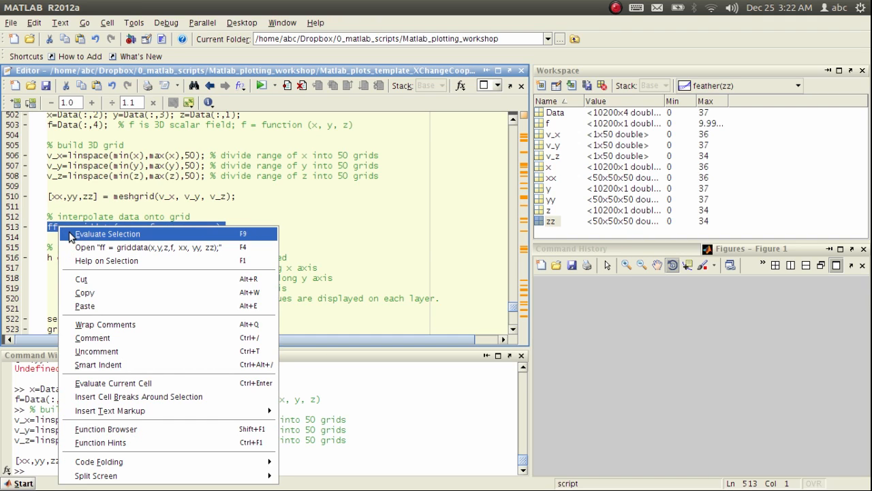
left_click(107, 234)
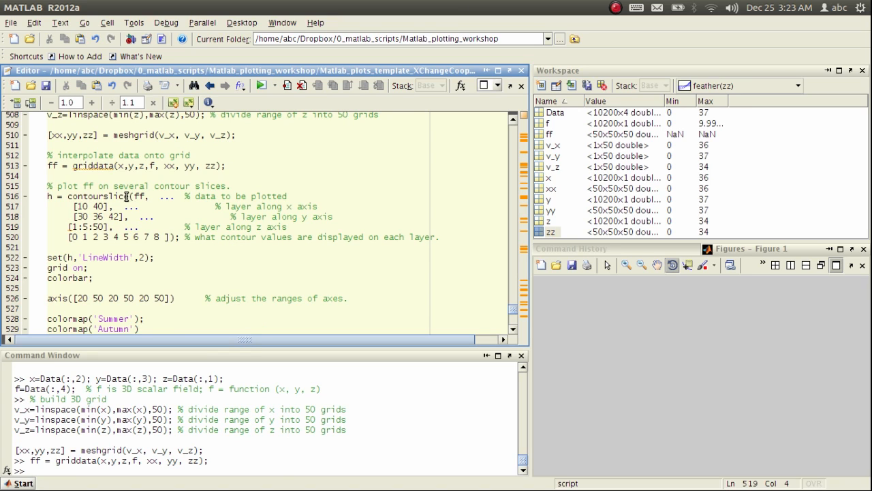
Highlight the ff argument of contourslice and check the size of ff.
left_click(132, 196)
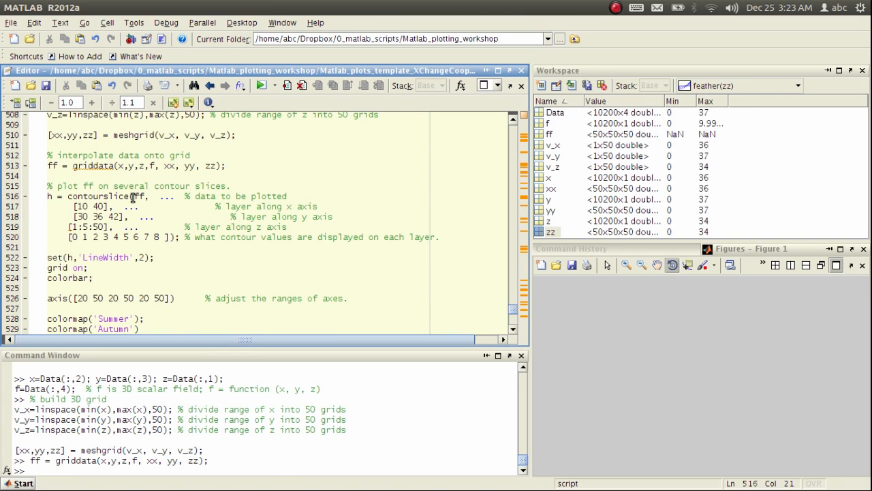
double_click(138, 197)
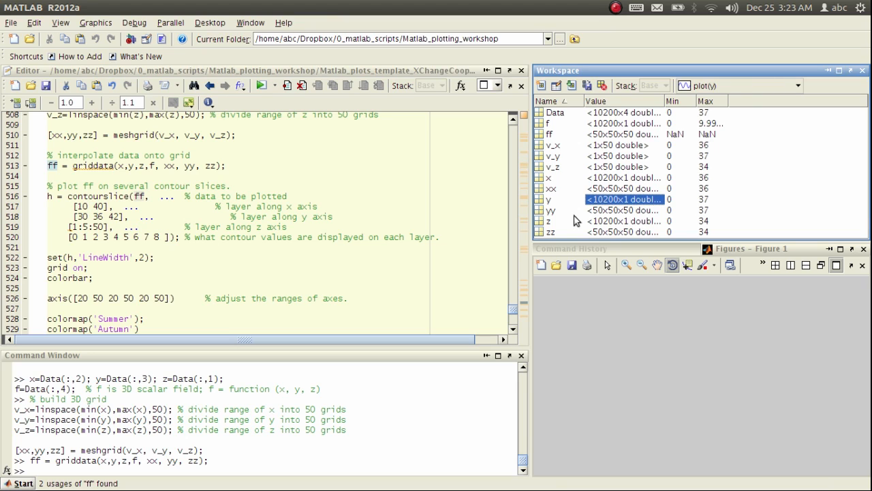
mouse_move(606, 138)
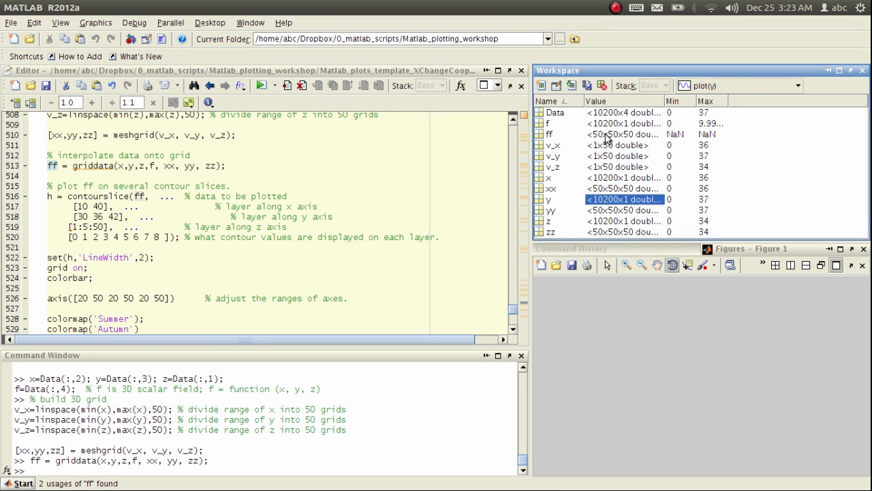
left_click(158, 216)
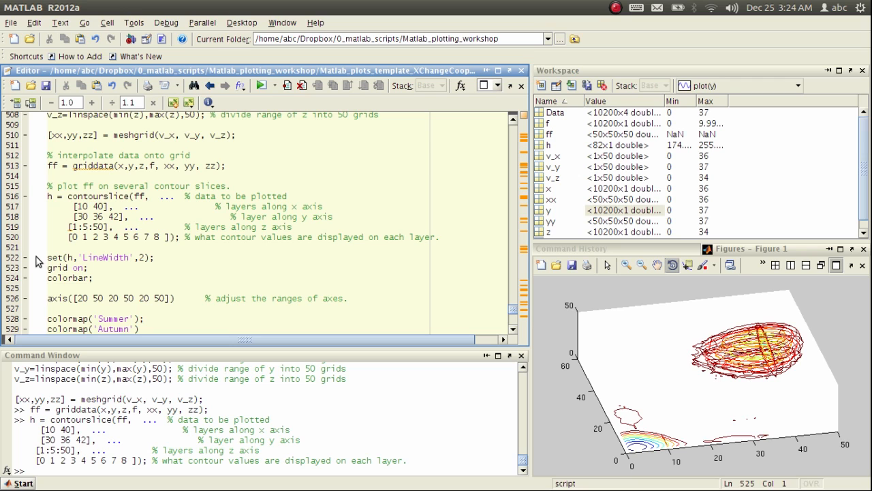
Evaluate the set(h,'LineWidth',2), grid on and colorbar lines together.
right_click(68, 256)
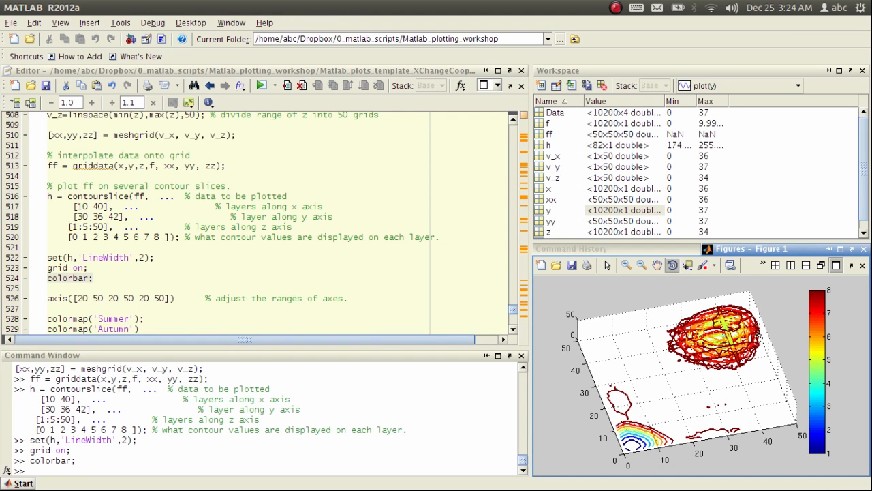
right_click(53, 298)
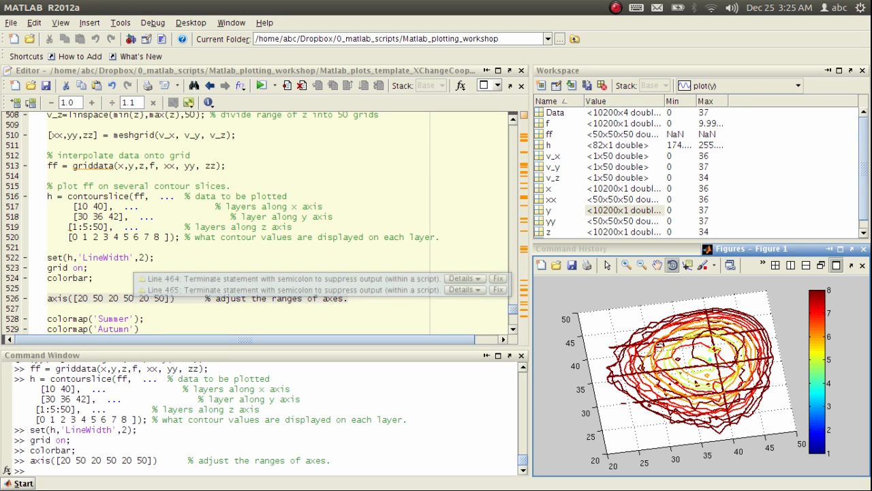
mouse_move(124, 224)
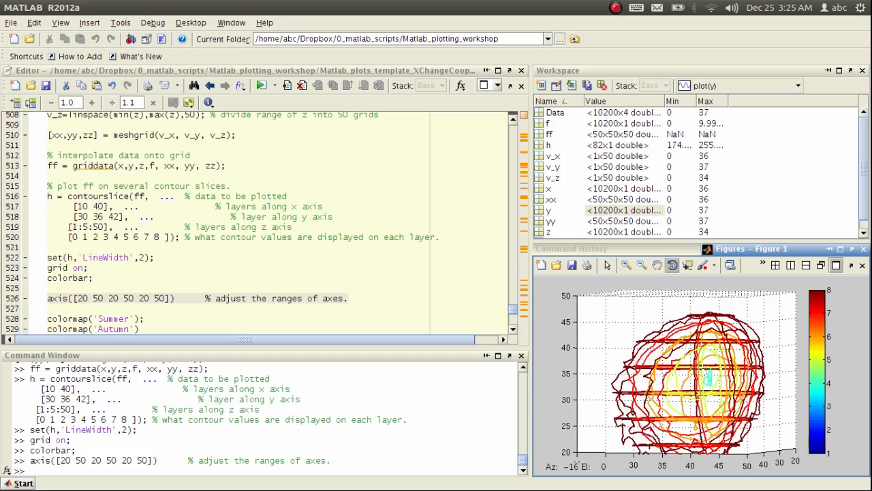
Orbit Figure 1 to view the slices from the side, then scroll down the code.
left_click_drag(682, 375, 682, 327)
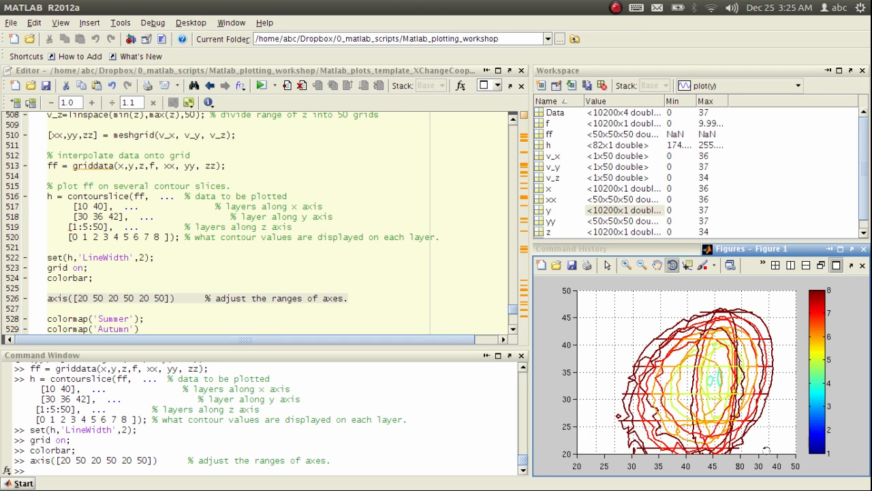
scroll("down", 3)
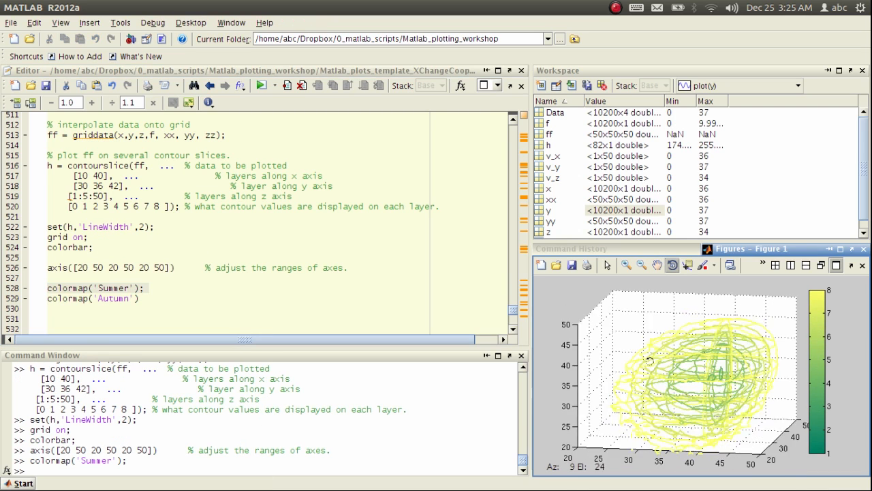
Evaluate colormap('Autumn') so the slices and colorbar turn red-orange-yellow.
right_click(55, 298)
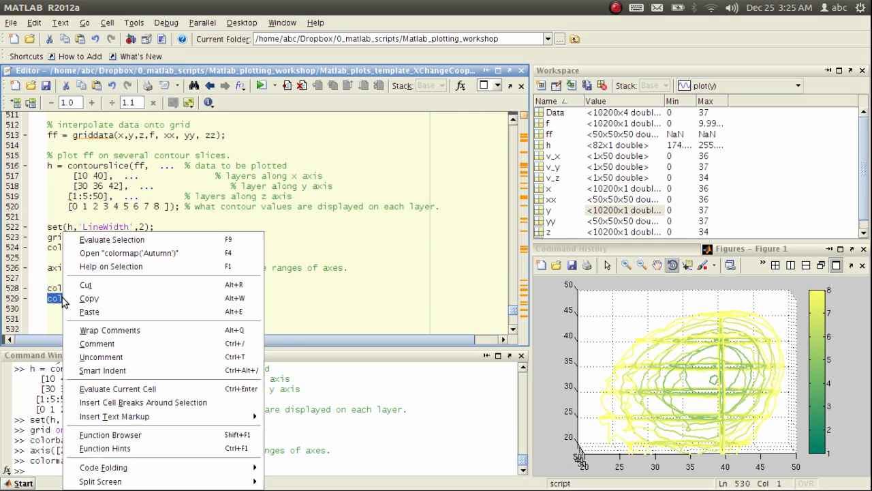
left_click(112, 239)
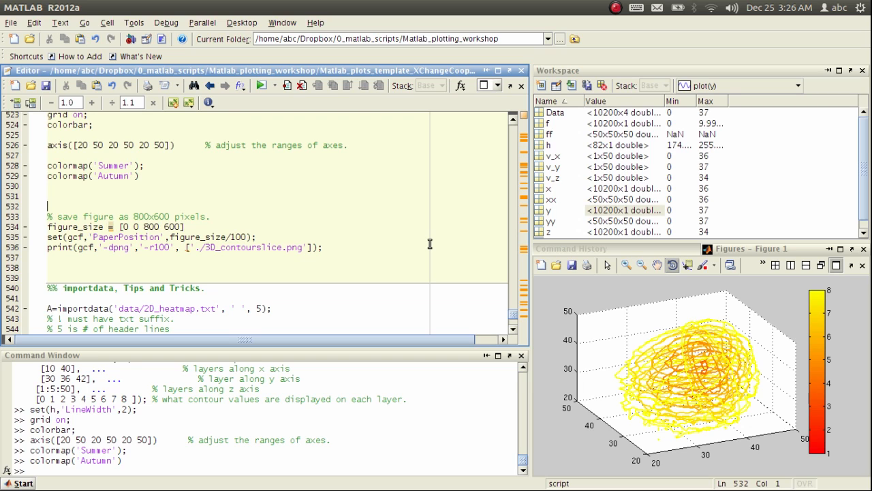
scroll("down", 3)
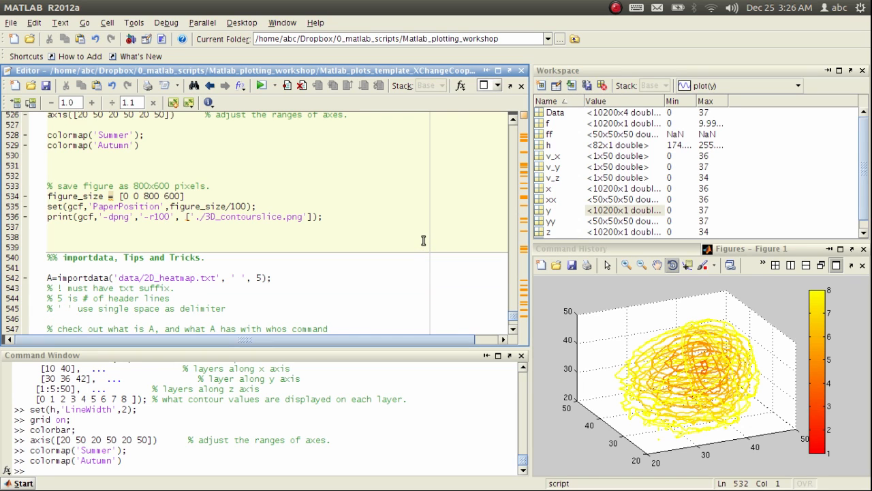